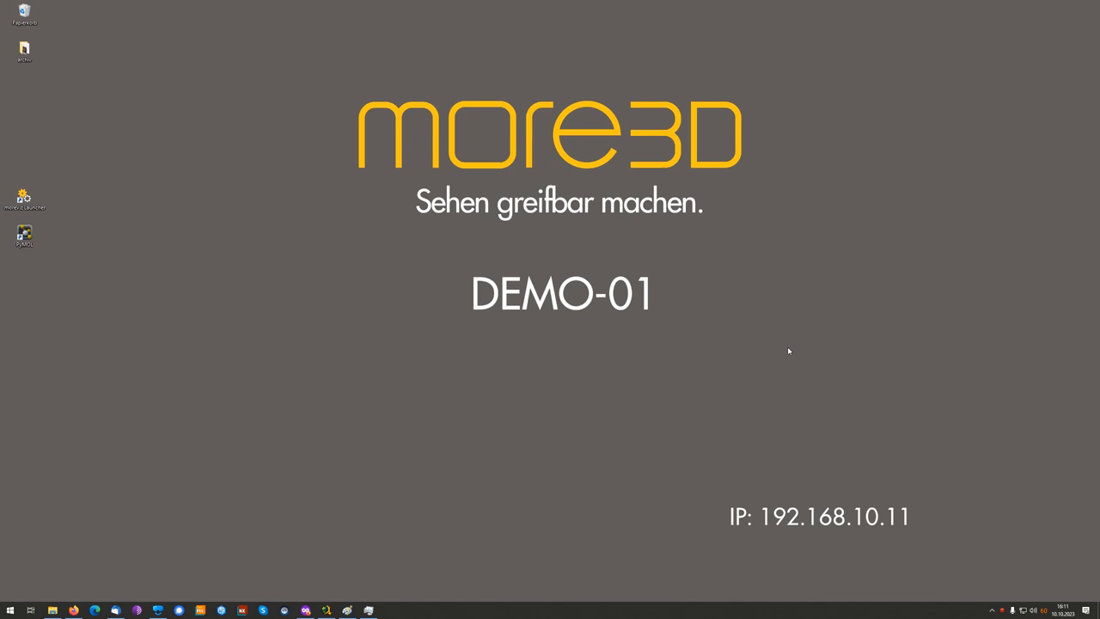
Step: Open moreViz Launcher, expand its tool list, and power on the Application Enabler
click(24, 234)
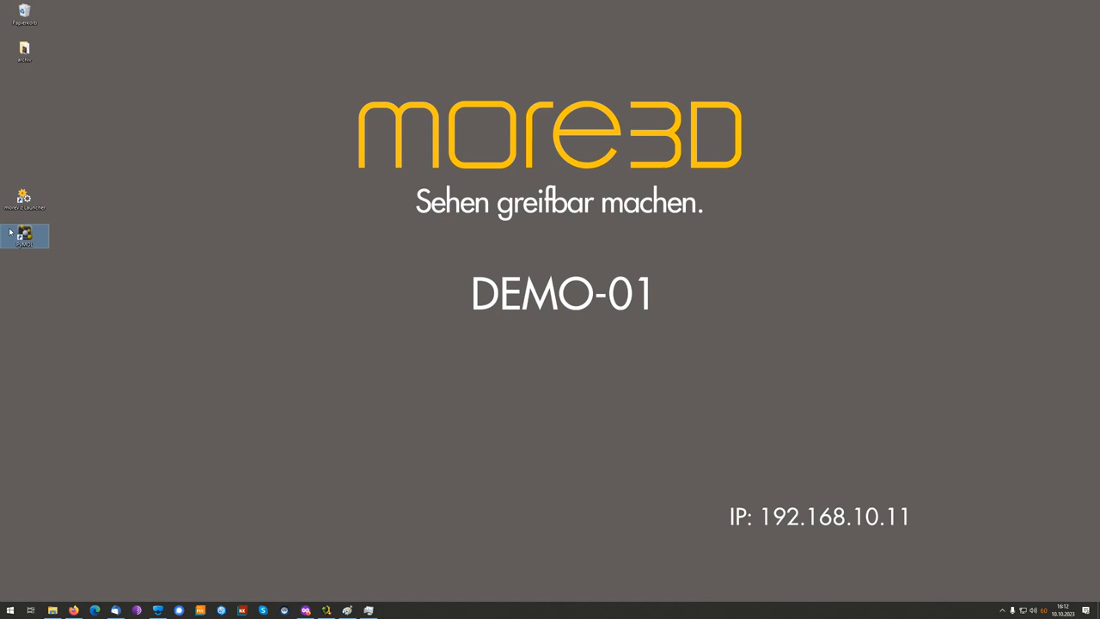
mouse_move(10, 232)
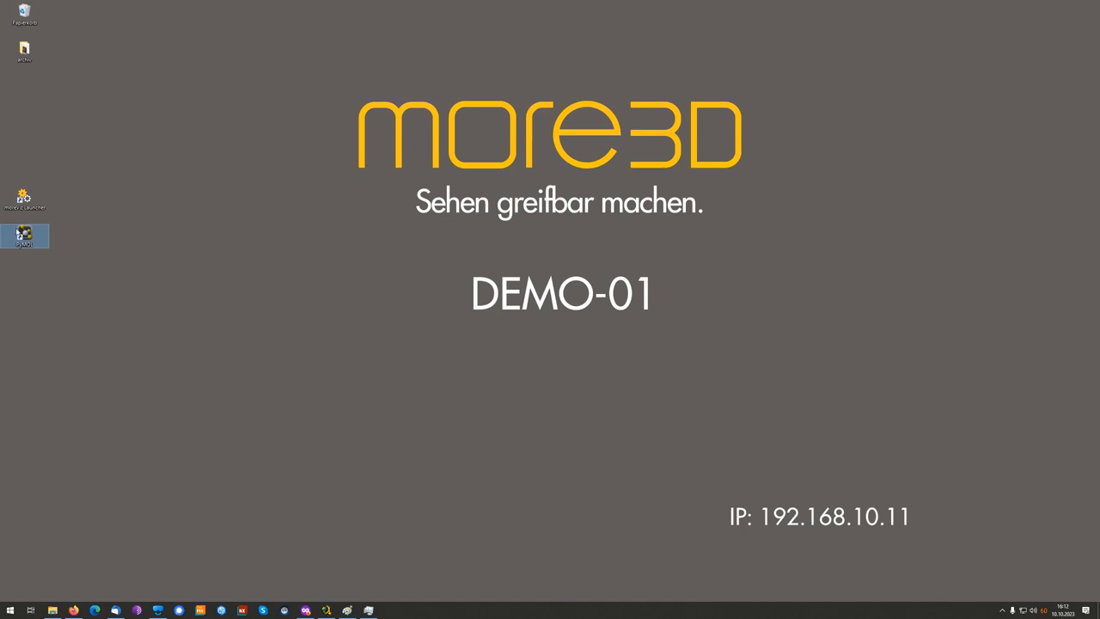
click(24, 195)
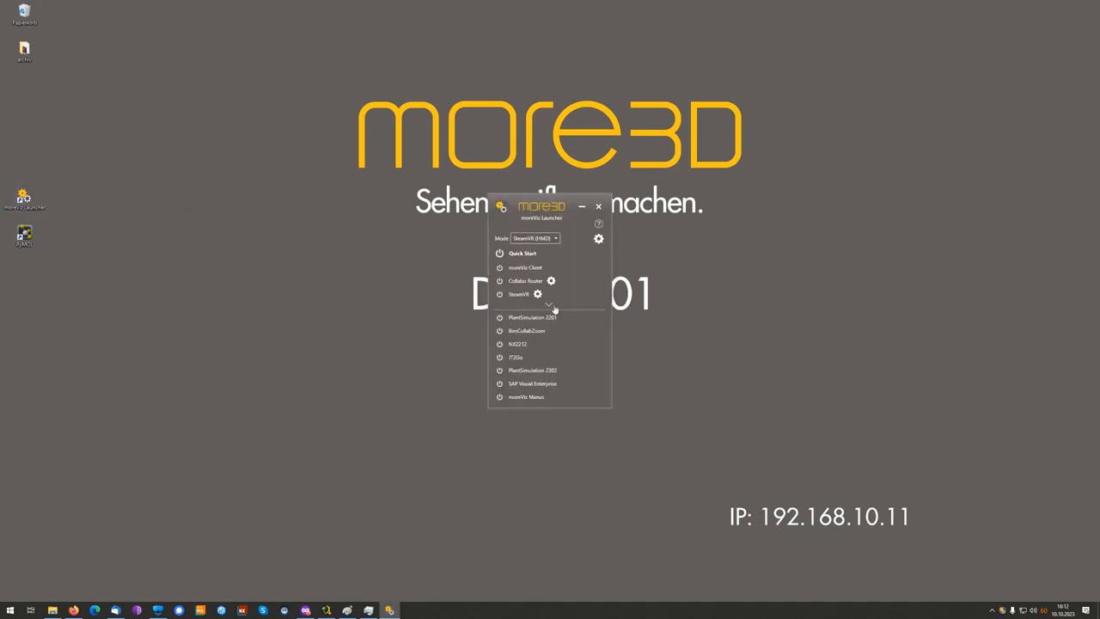
click(551, 306)
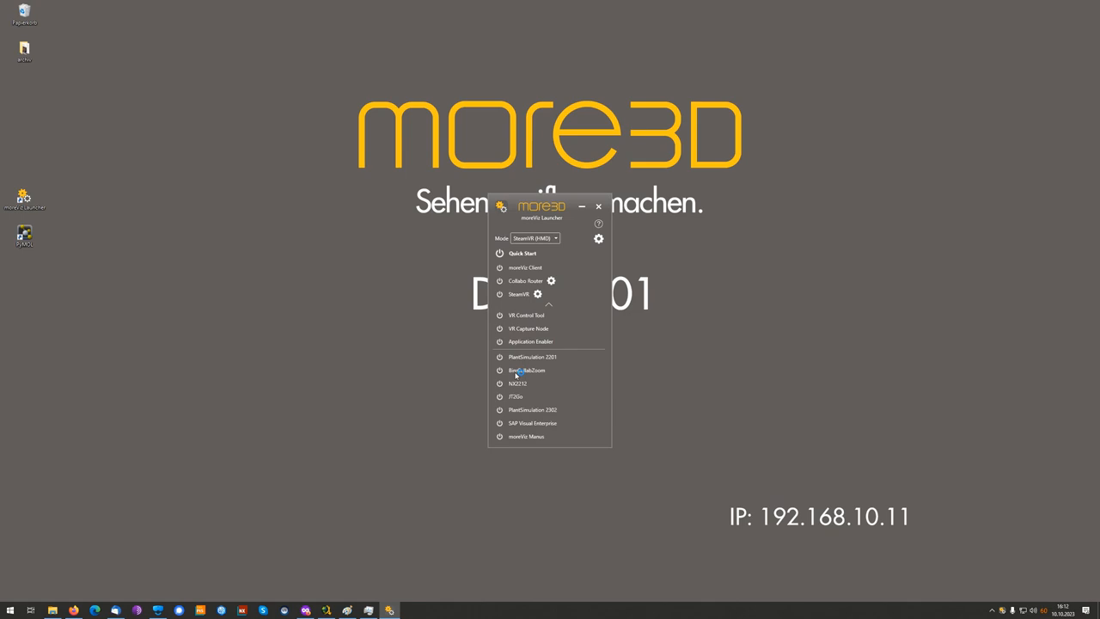
click(529, 341)
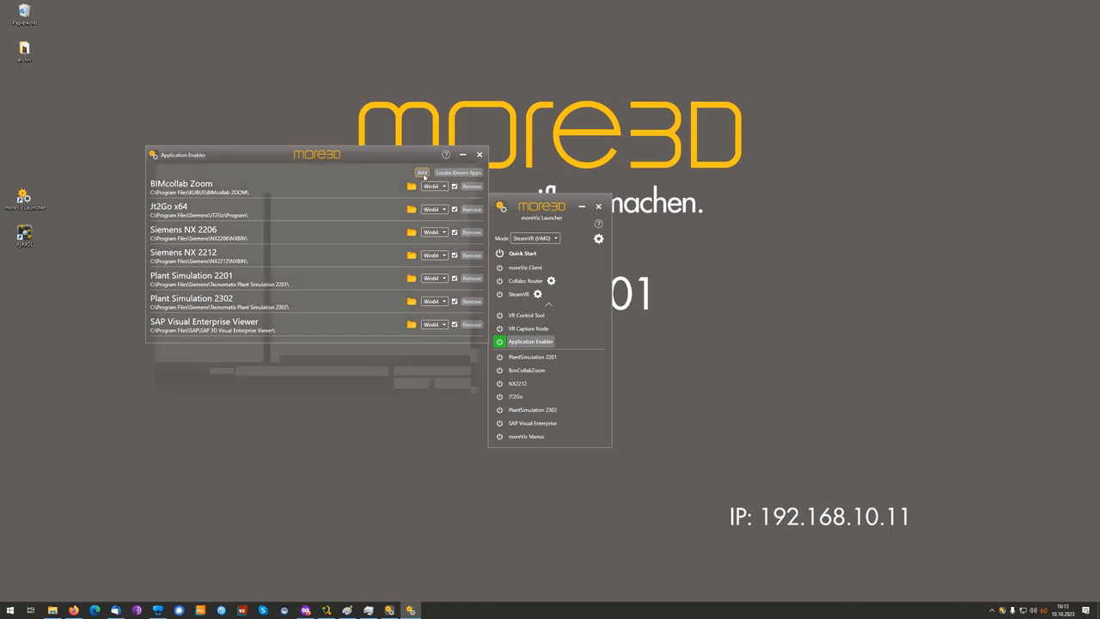
Step: Add PyMOLWin.exe from F:\Pymol as a new Application Enabler entry
click(421, 172)
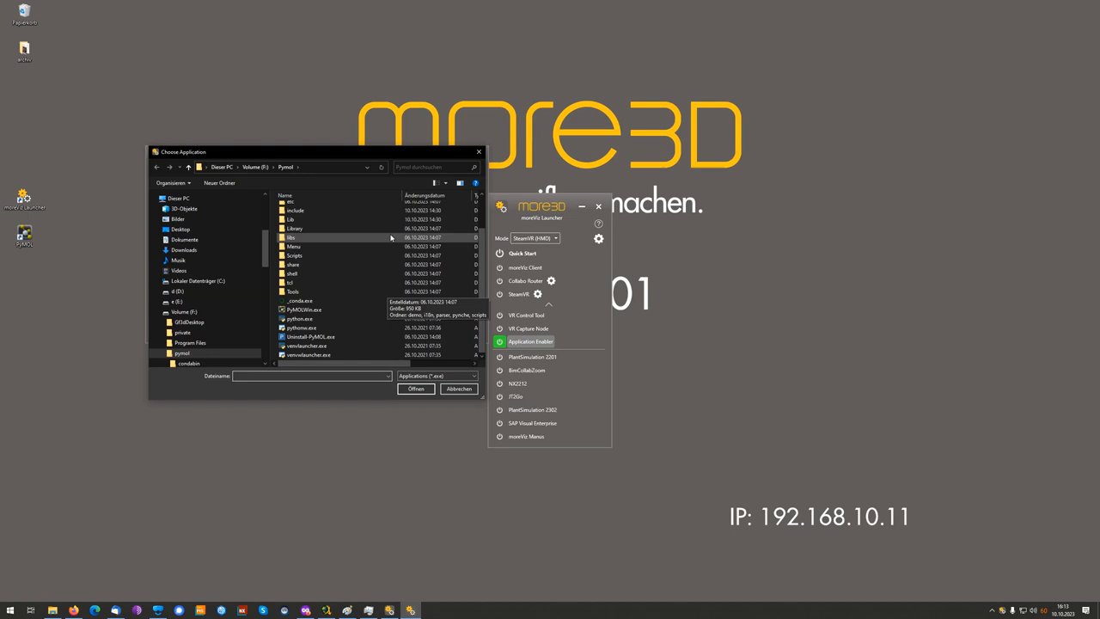
click(305, 310)
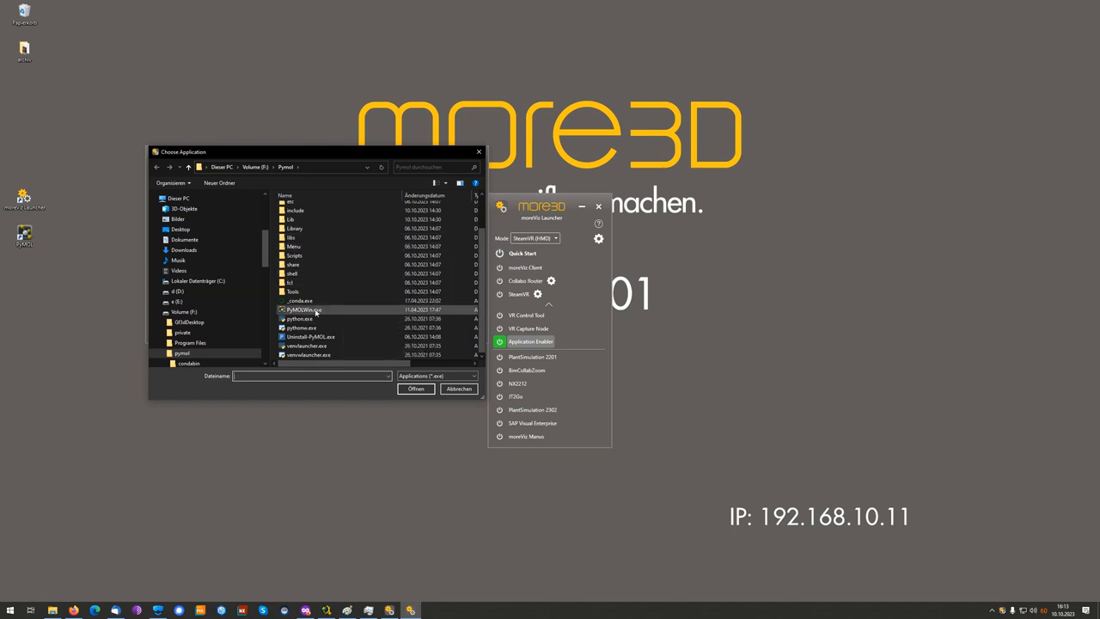
click(301, 310)
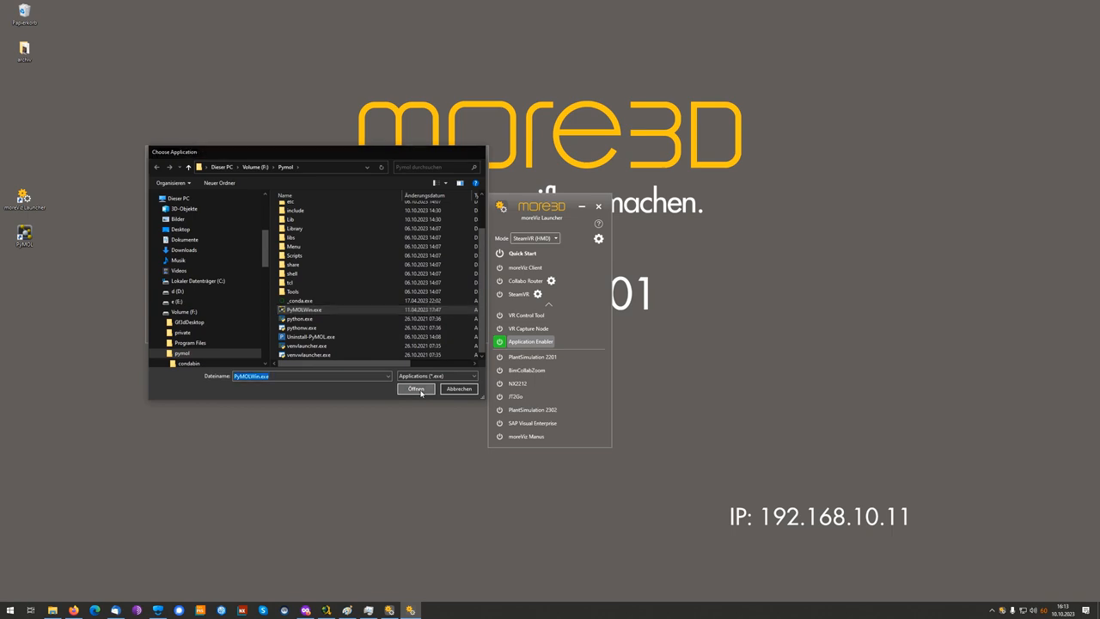
click(415, 388)
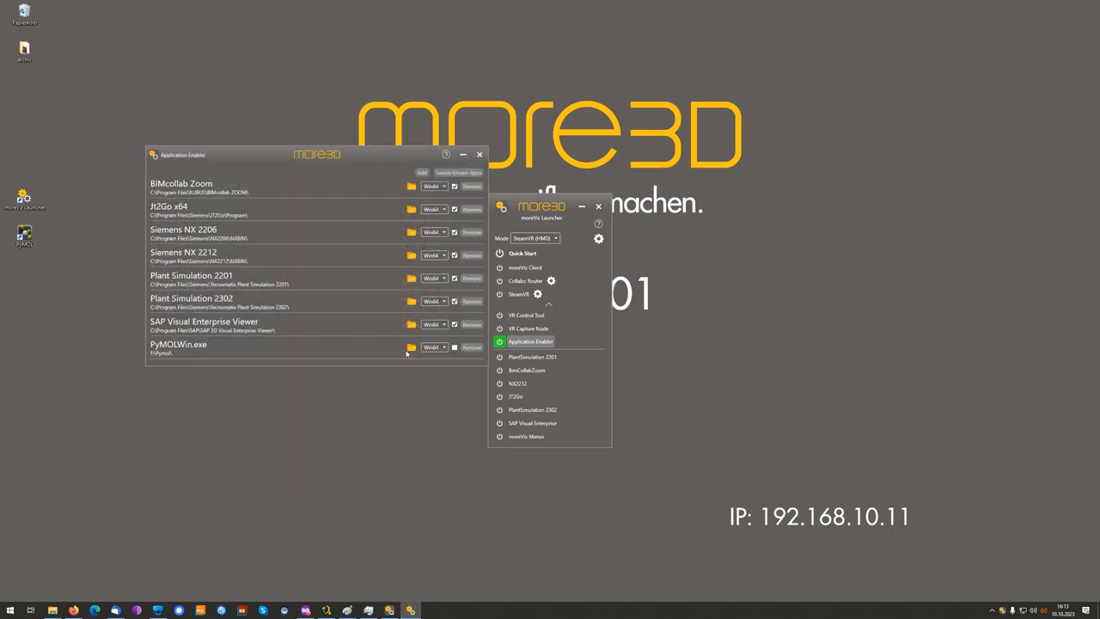
mouse_move(411, 347)
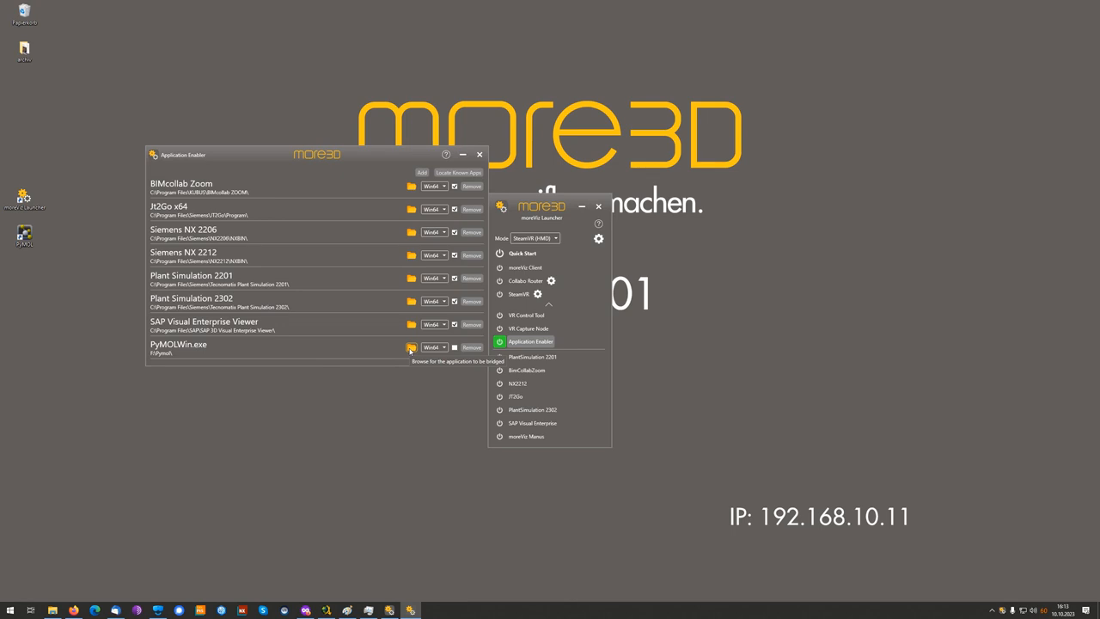
Step: Point the PyMOLWin.exe entry's folder to pymol\Library\bin
click(409, 347)
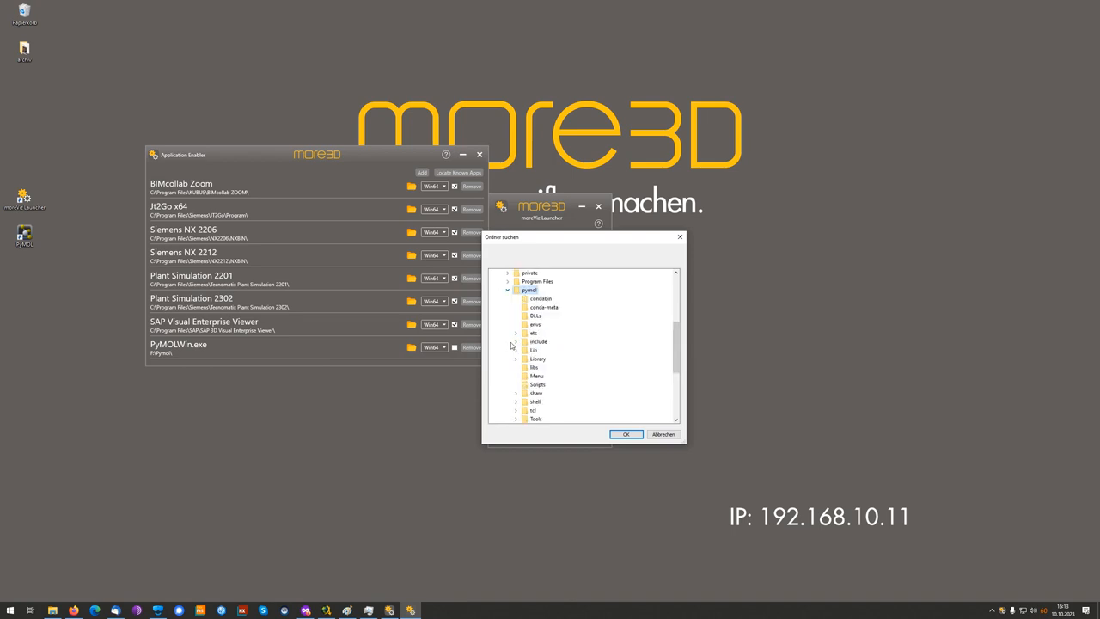
mouse_move(511, 367)
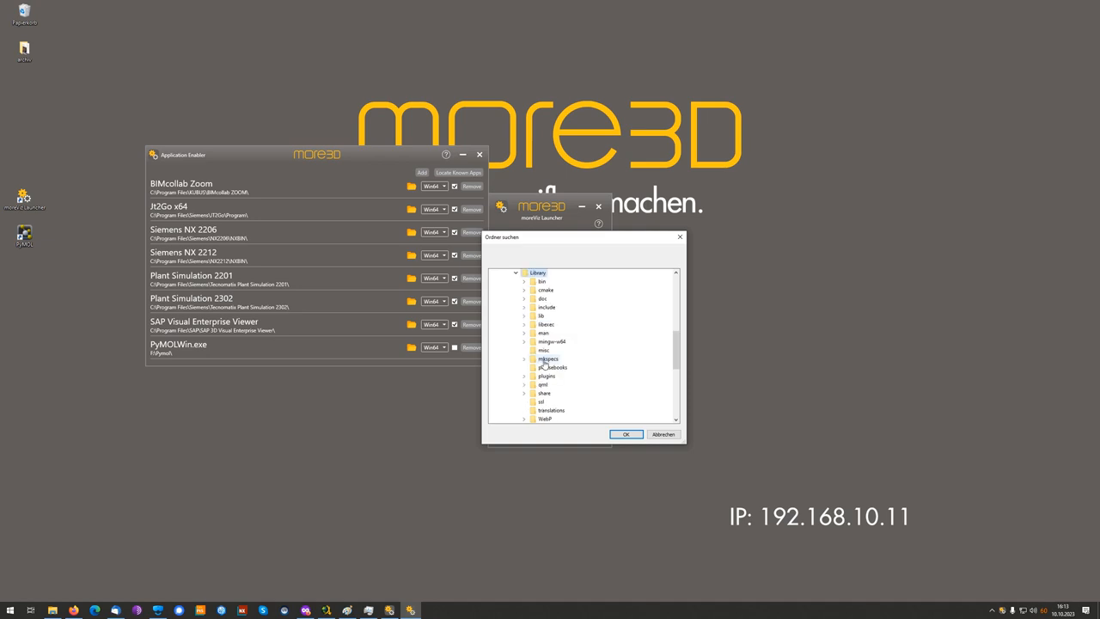
mouse_move(541, 290)
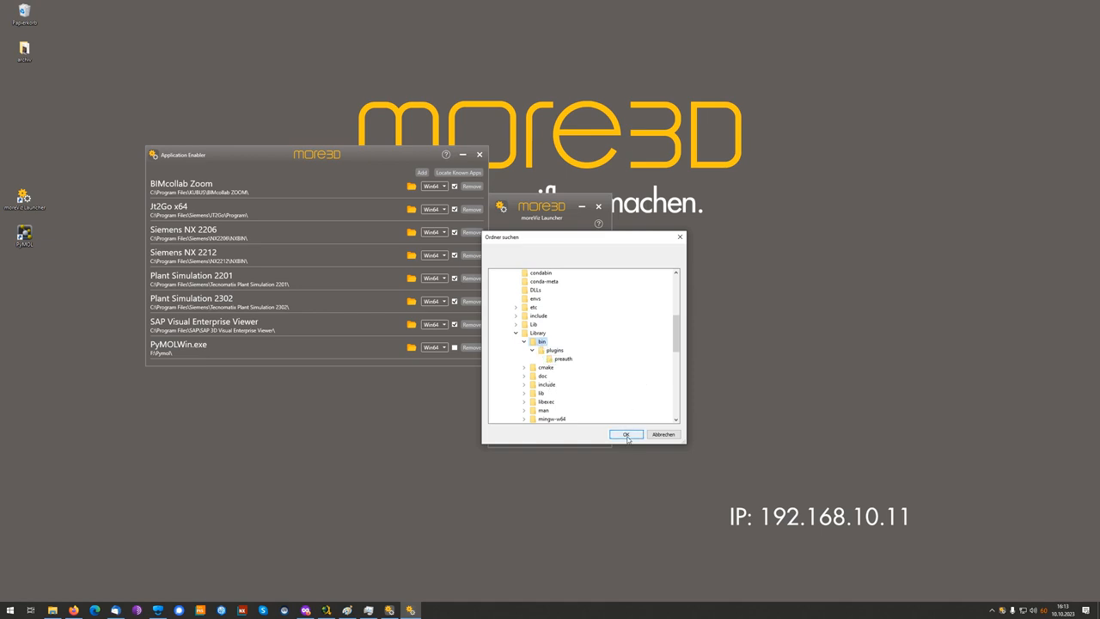
click(626, 434)
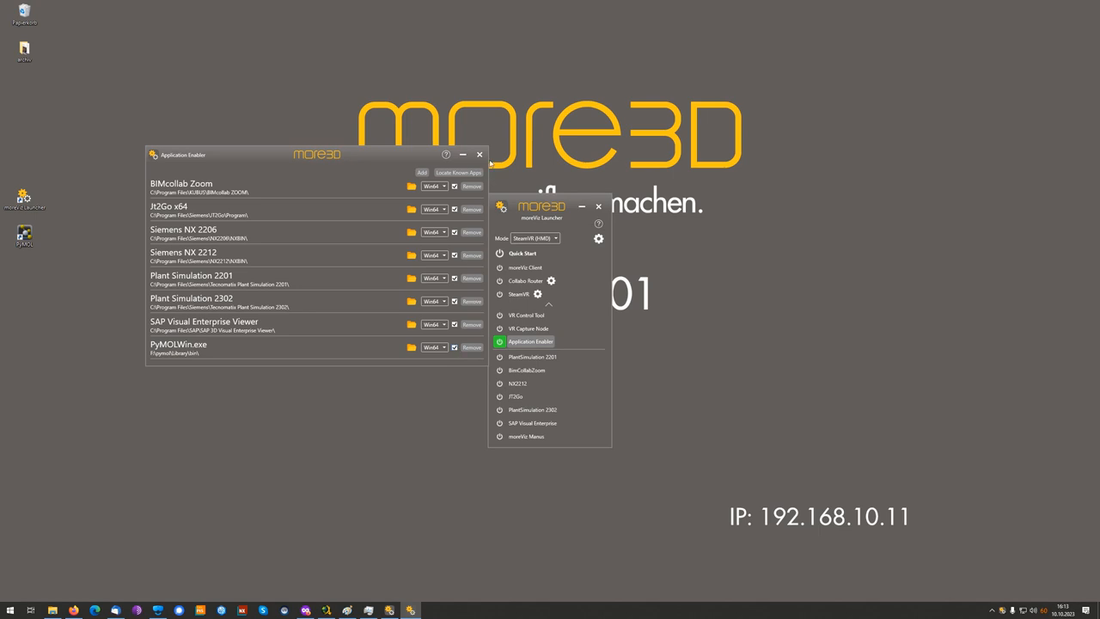
mouse_move(478, 155)
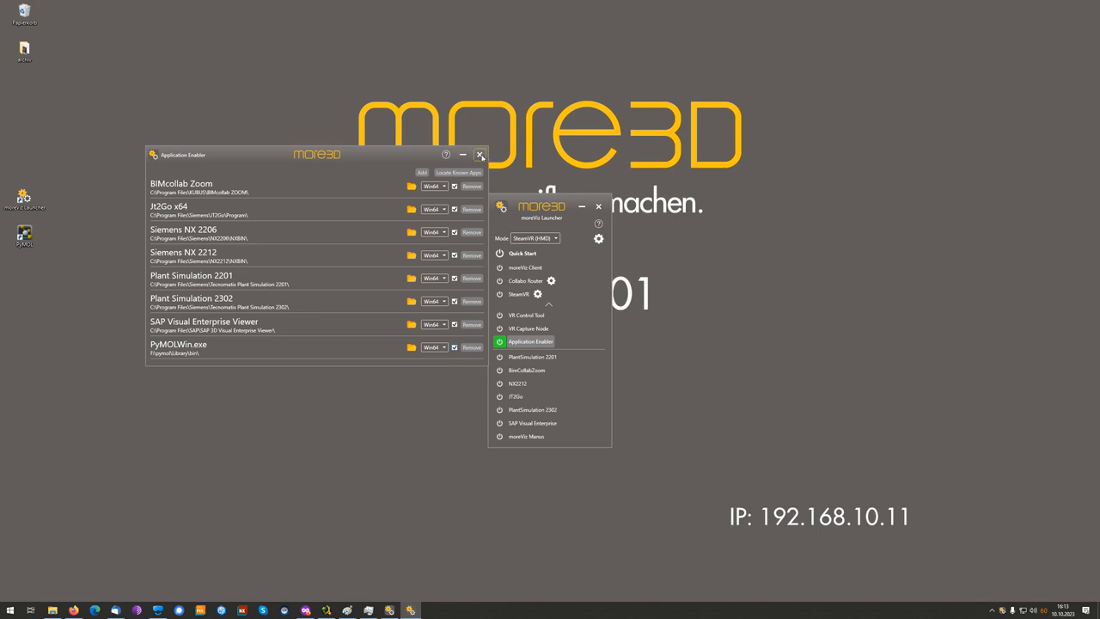
Step: Close the Application Enabler and power on SteamVR from the launcher
click(480, 155)
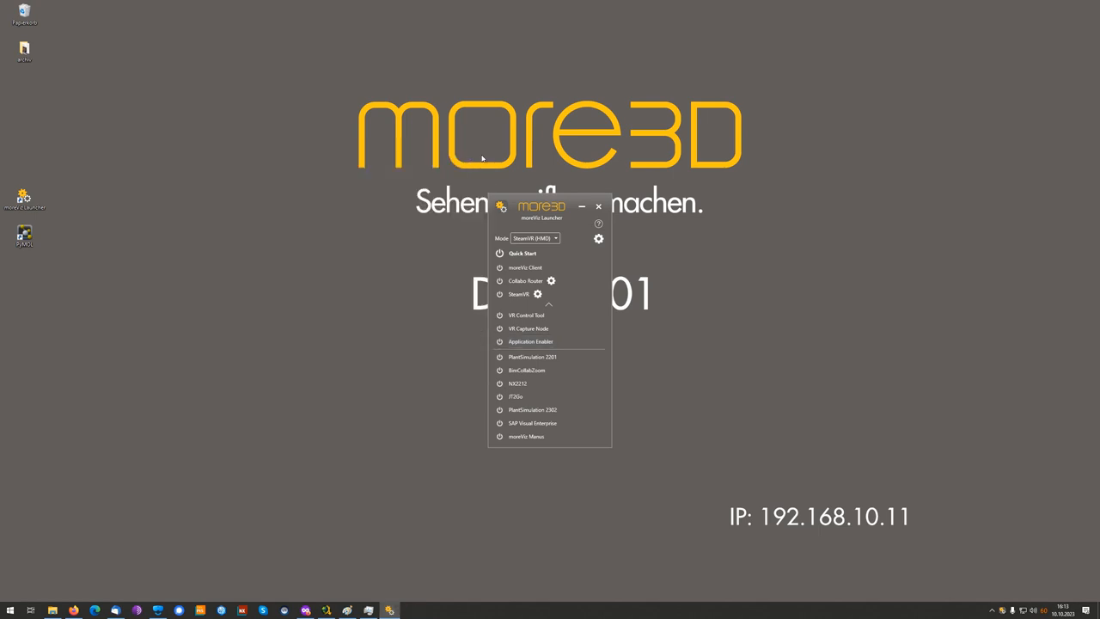
mouse_move(496, 298)
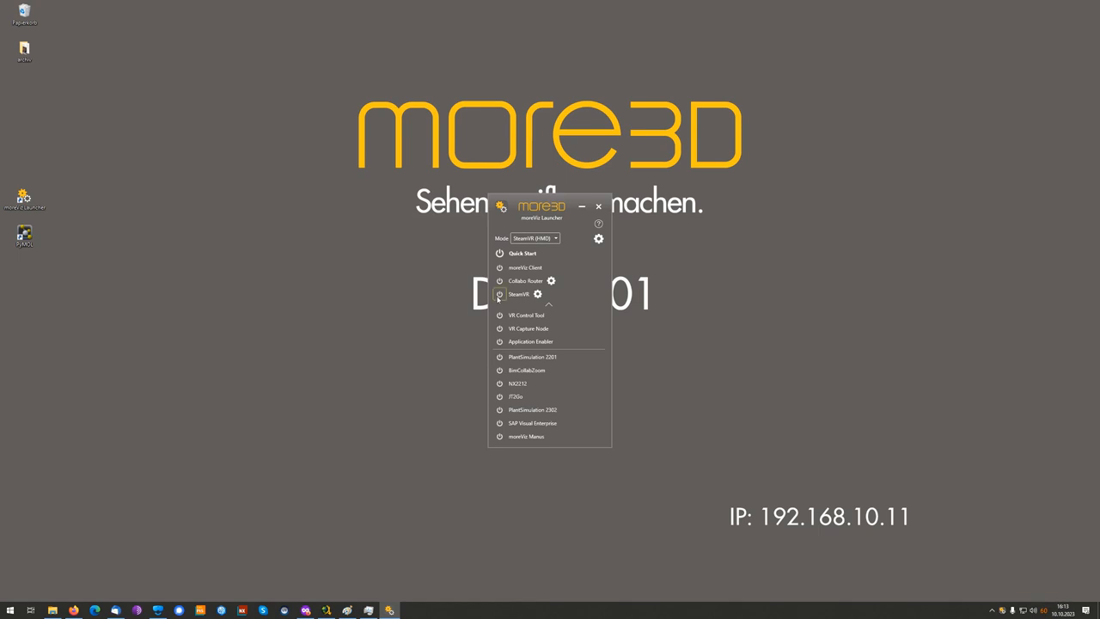
click(497, 294)
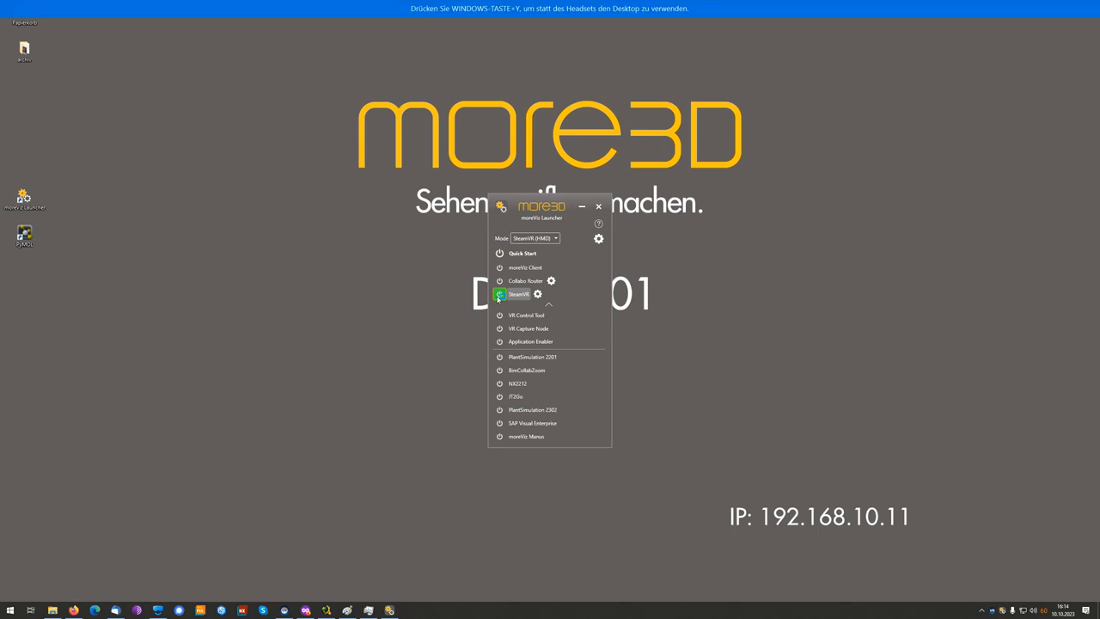
click(499, 294)
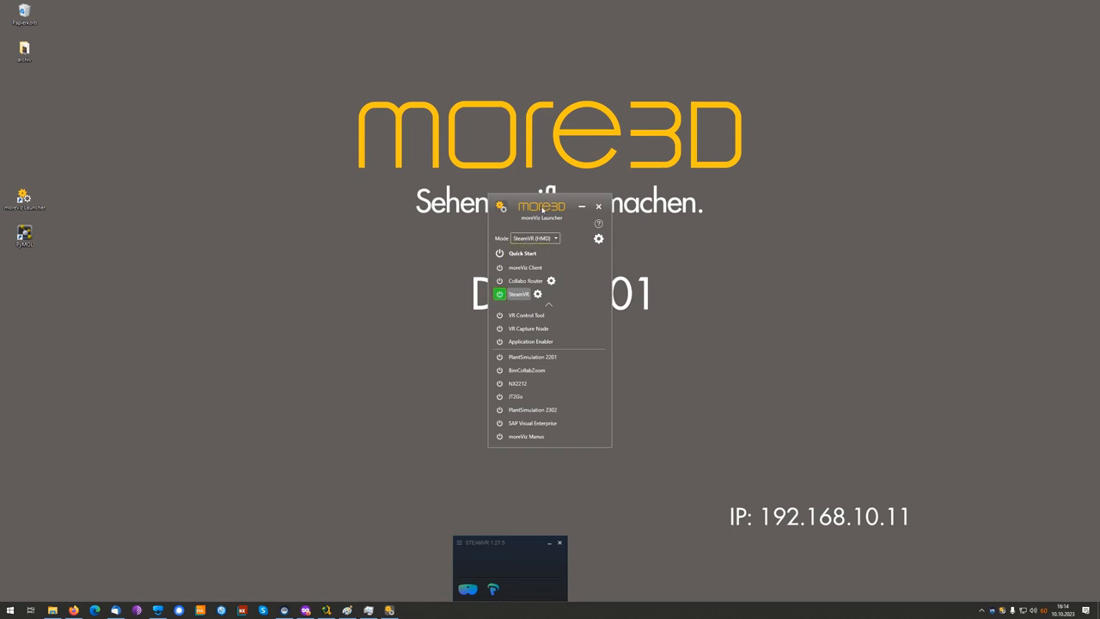
drag(541, 206, 556, 215)
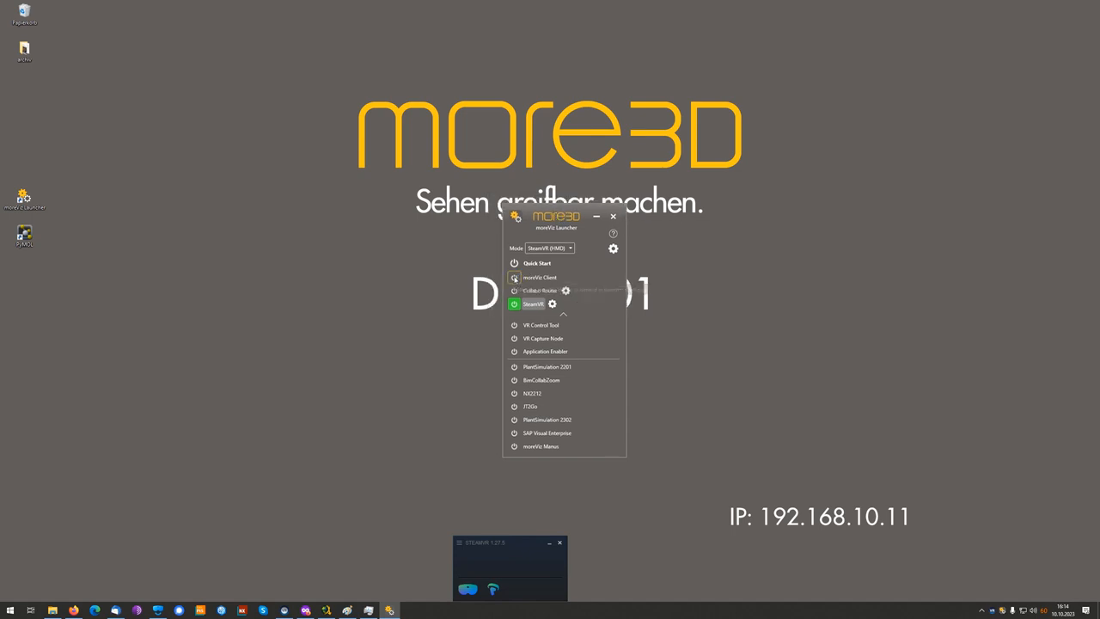
Step: Start moreViz Client to launch PyMOL in VR, skipping activation and dismissing the Wizard menu
click(539, 277)
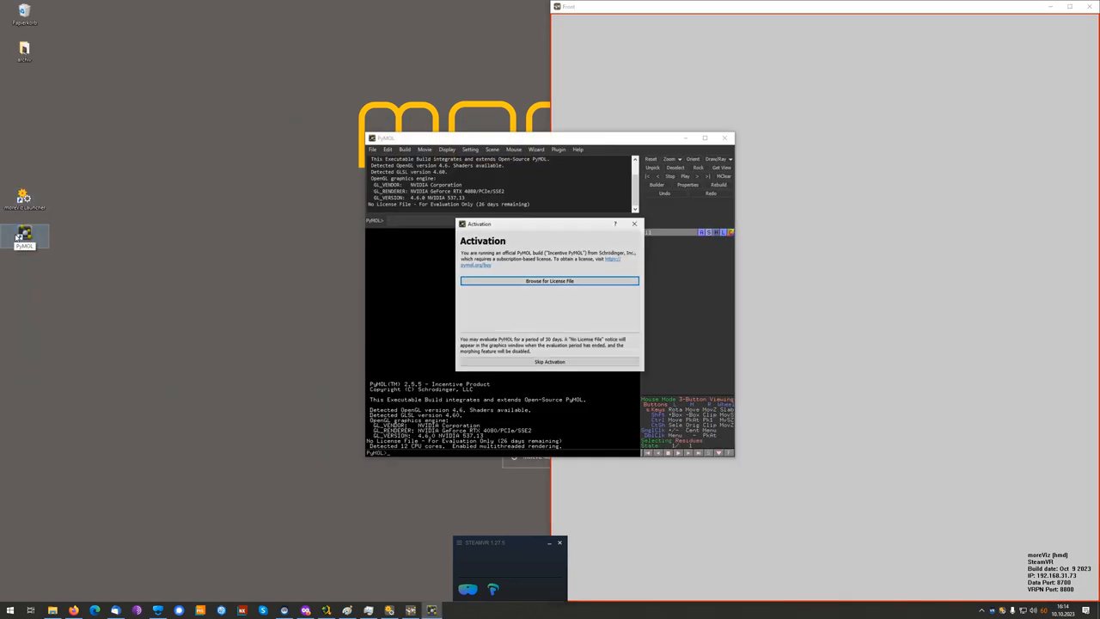
click(548, 362)
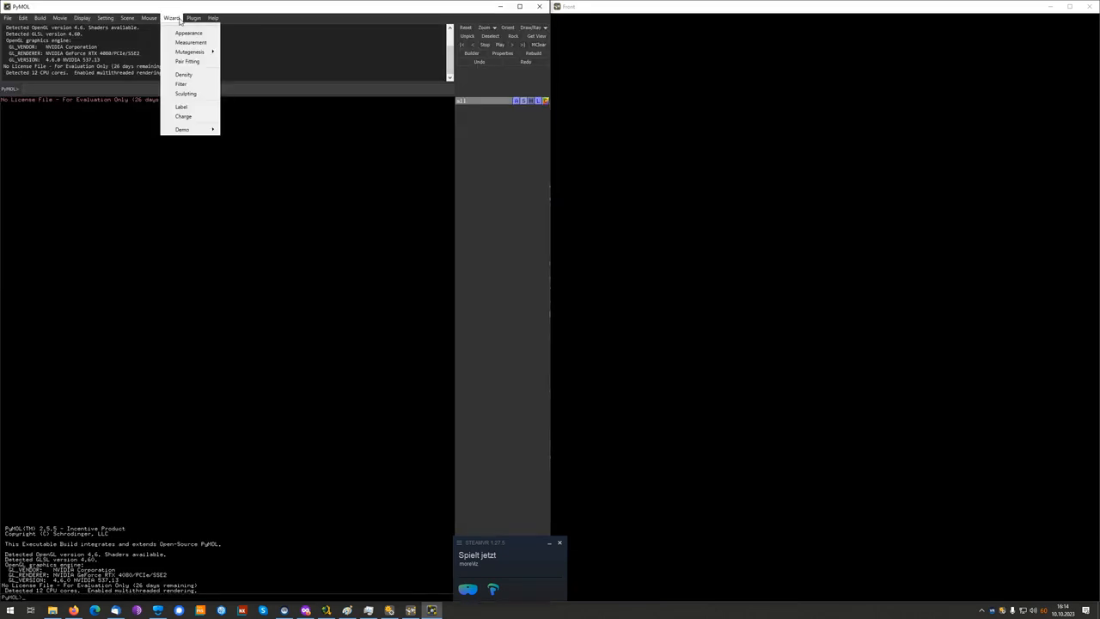
click(254, 142)
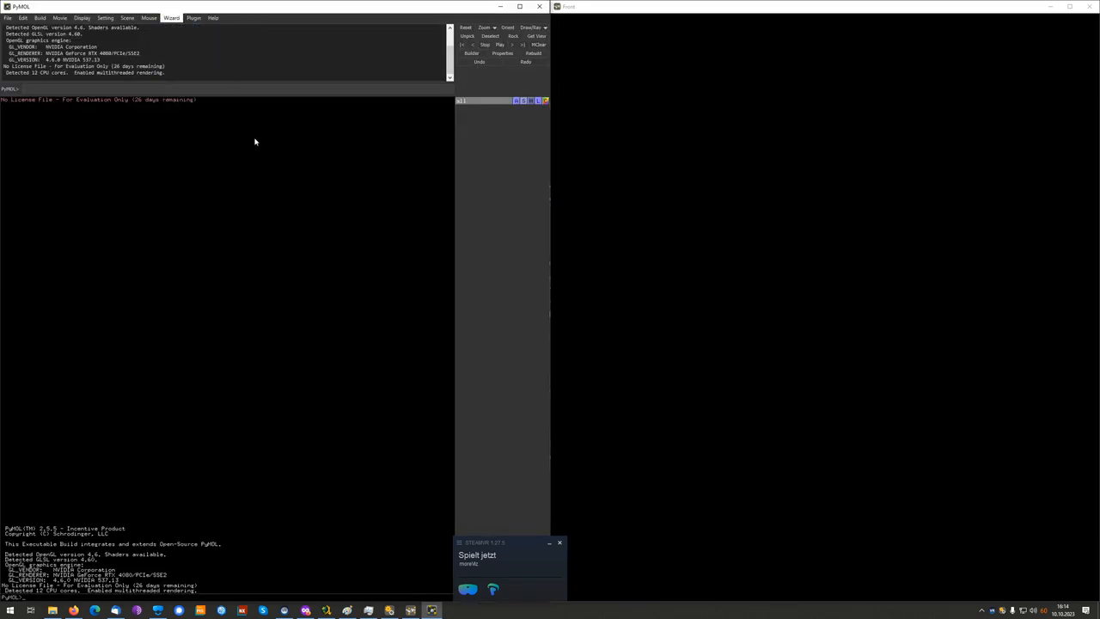